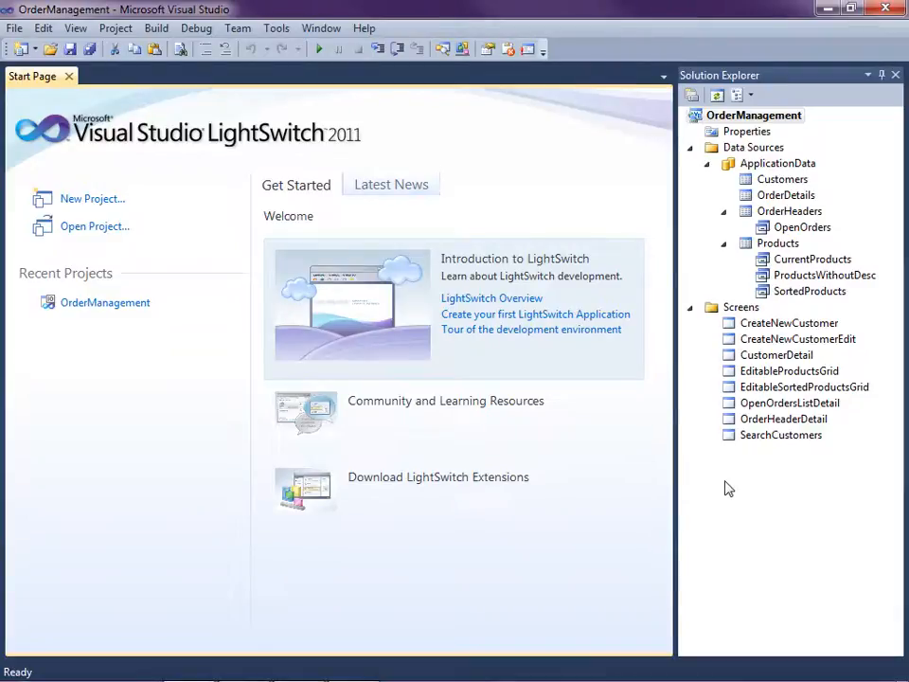
mouse_move(731, 469)
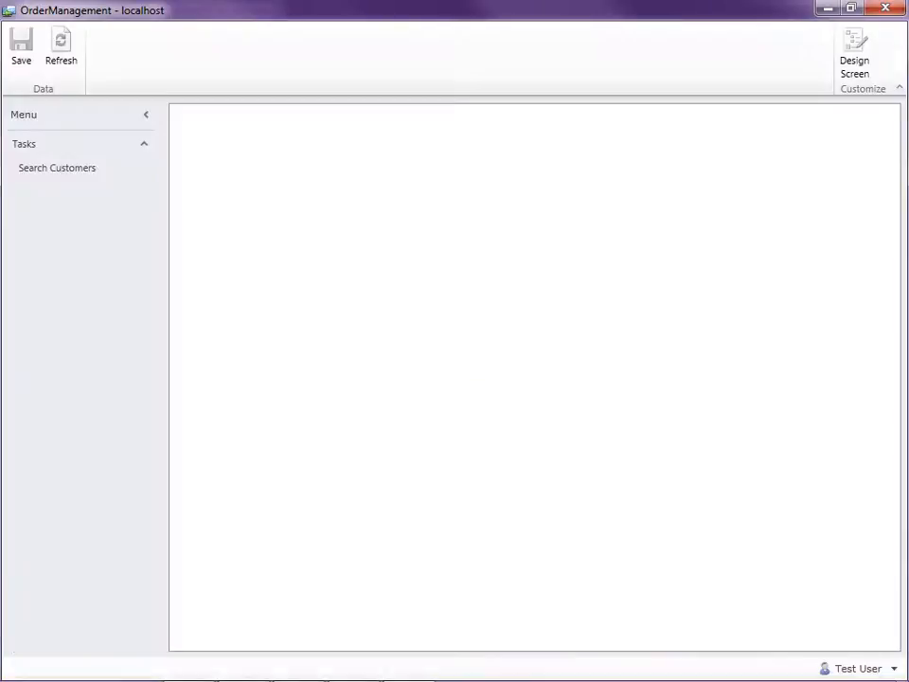
Let Search Customers load and maximize the running OrderManagement window.
left_click(57, 166)
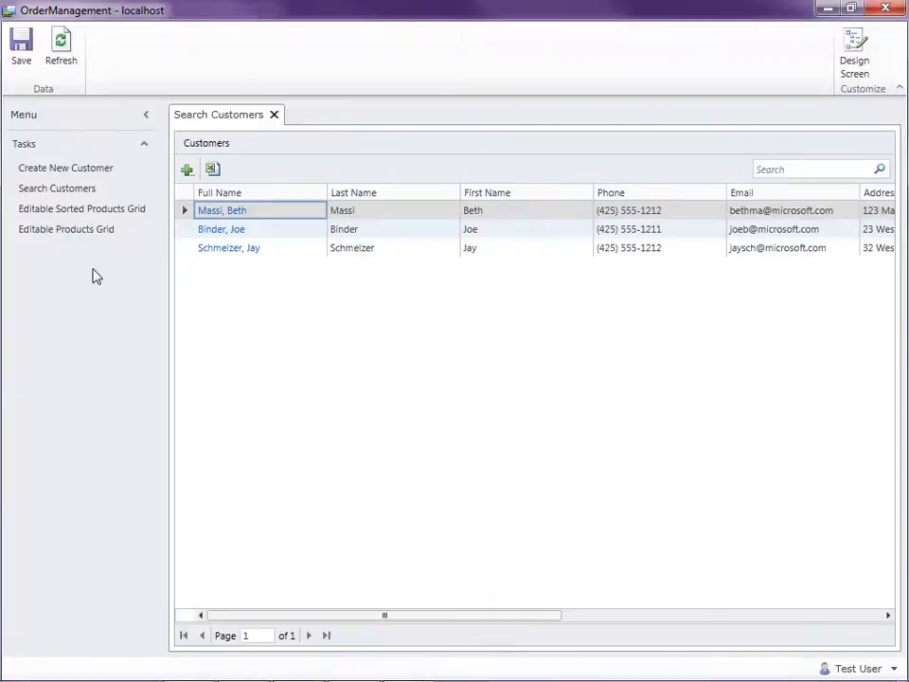
mouse_move(66, 166)
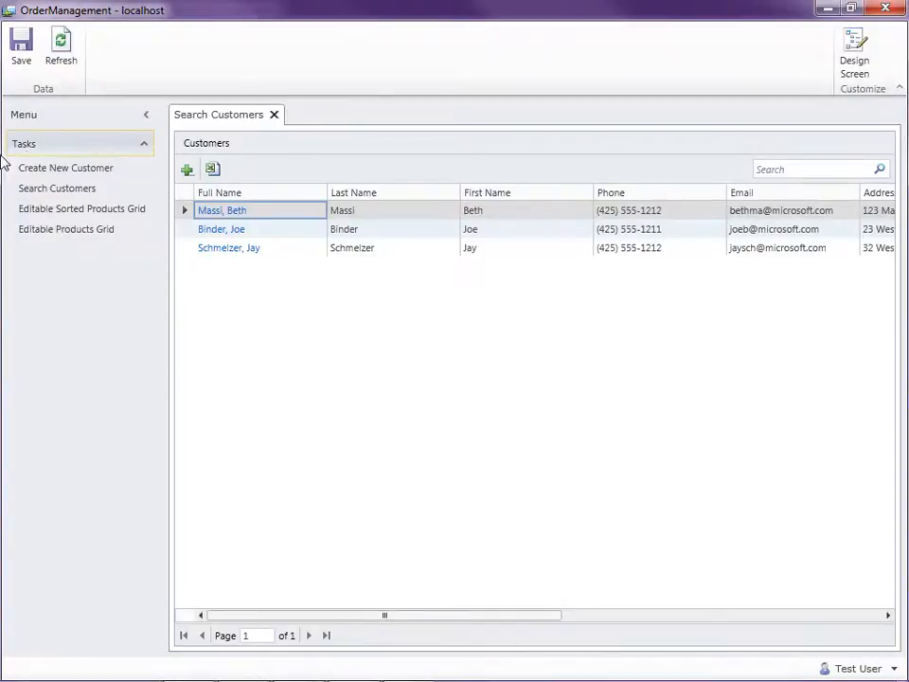
mouse_move(53, 150)
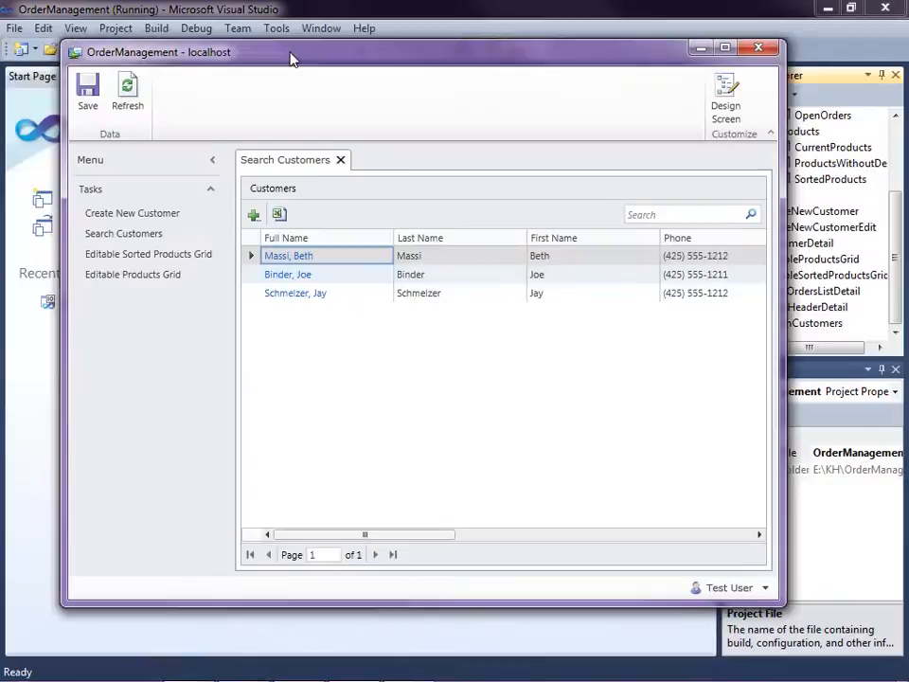
left_click(723, 47)
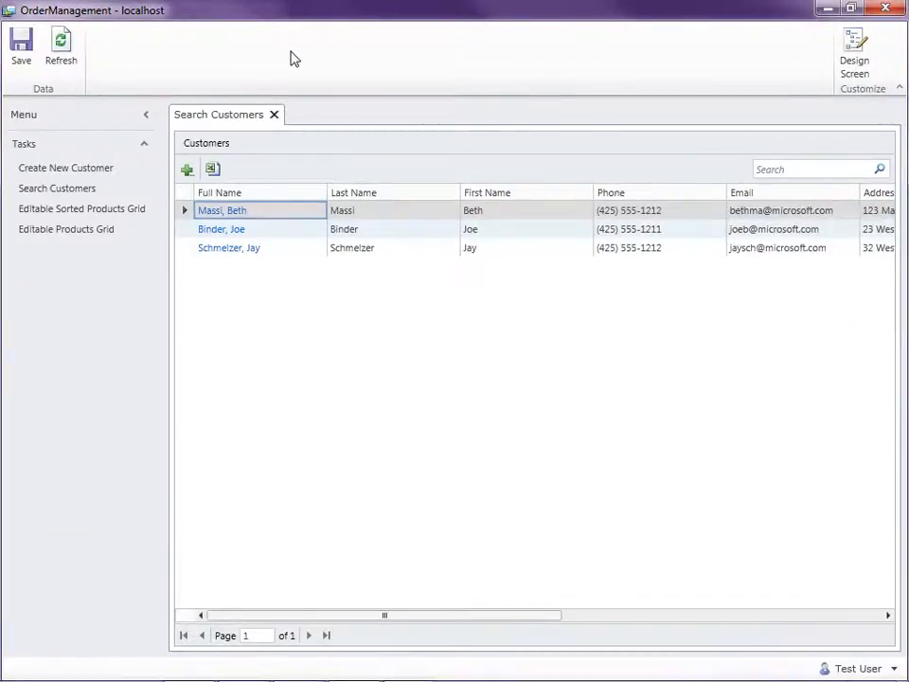
mouse_move(57, 265)
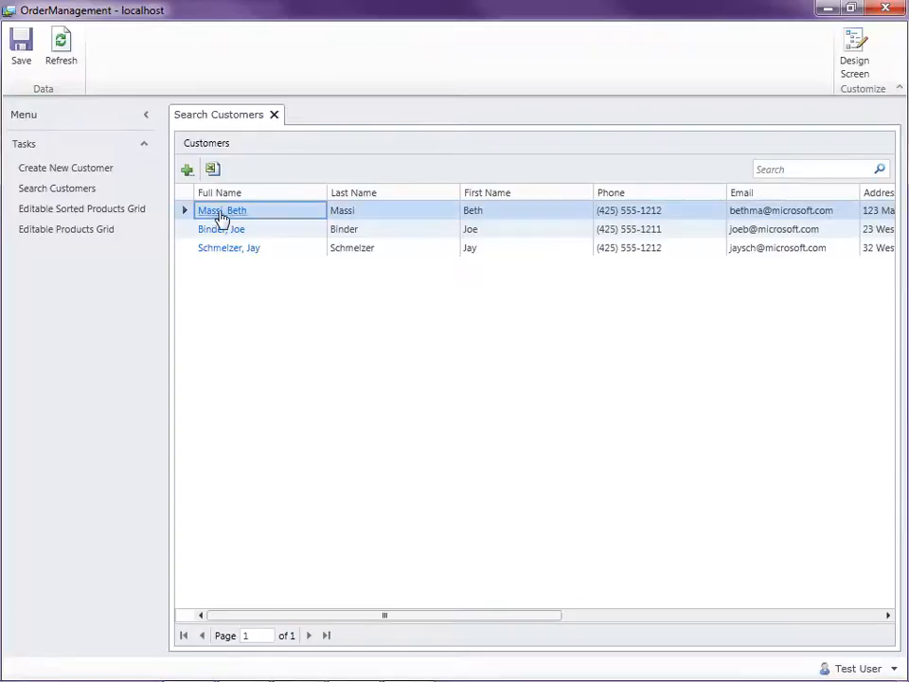
View the first customer's details, return to Search Customers and launch the Editable Products Grid screen.
double_click(221, 208)
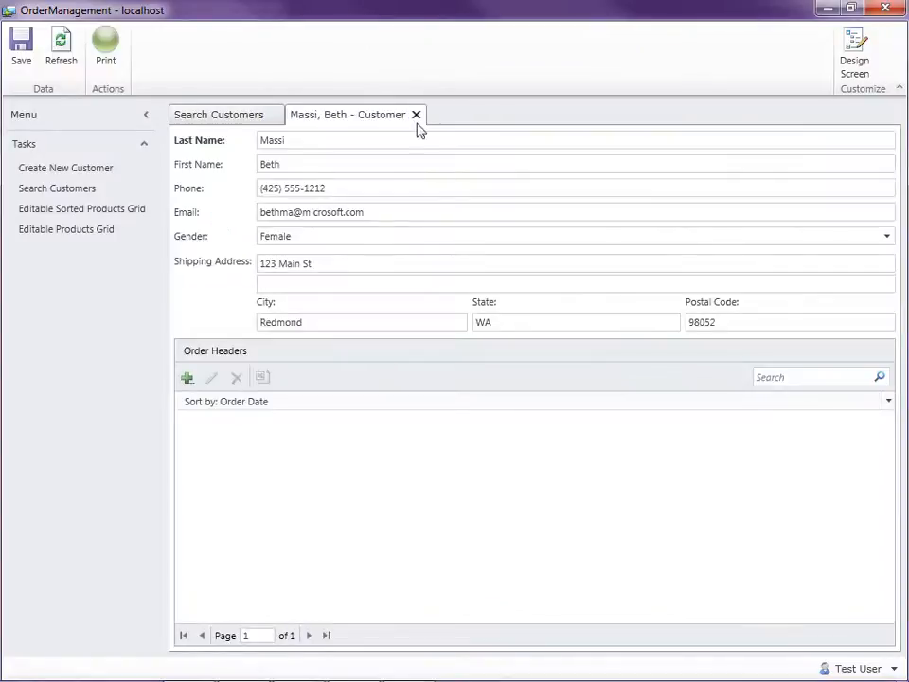
mouse_move(40, 260)
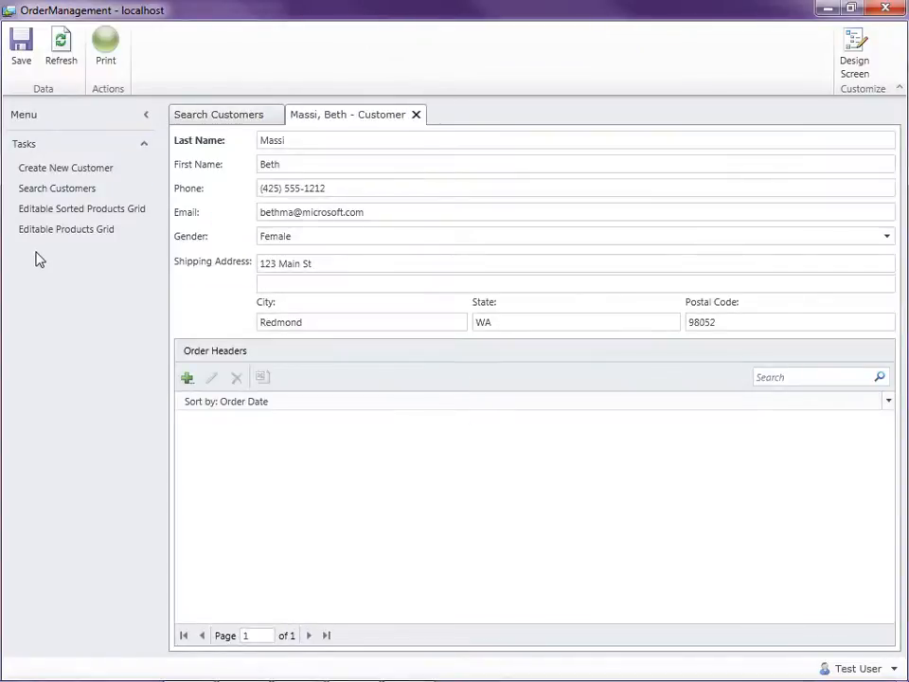
mouse_move(4, 265)
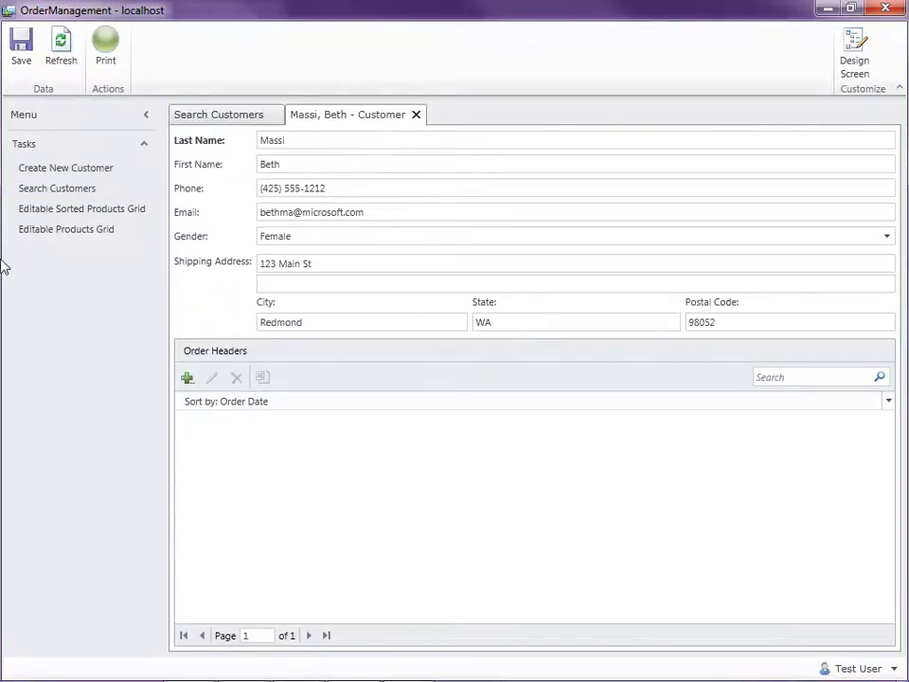
mouse_move(53, 291)
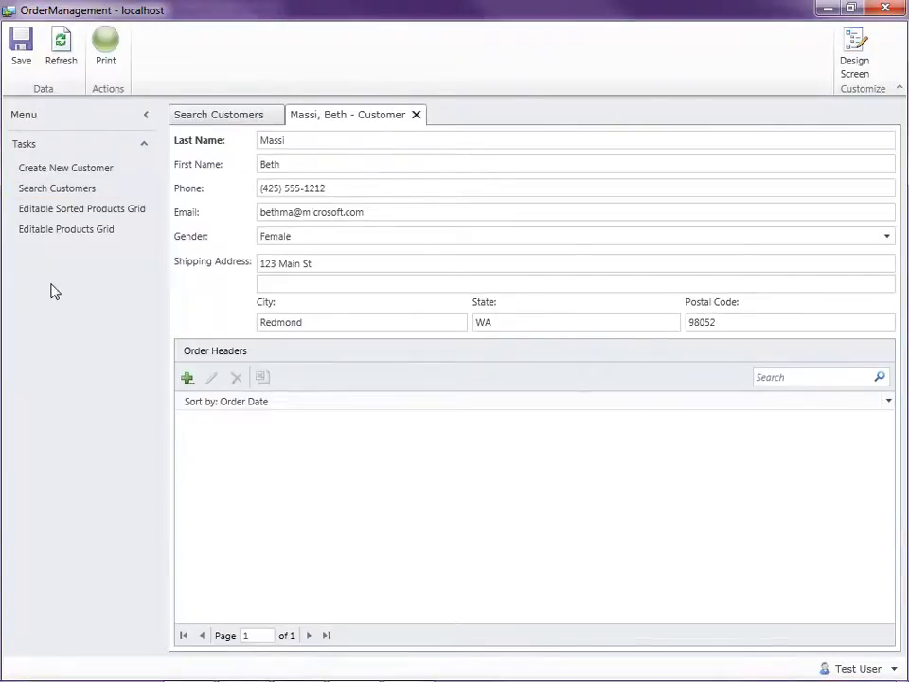
left_click(220, 114)
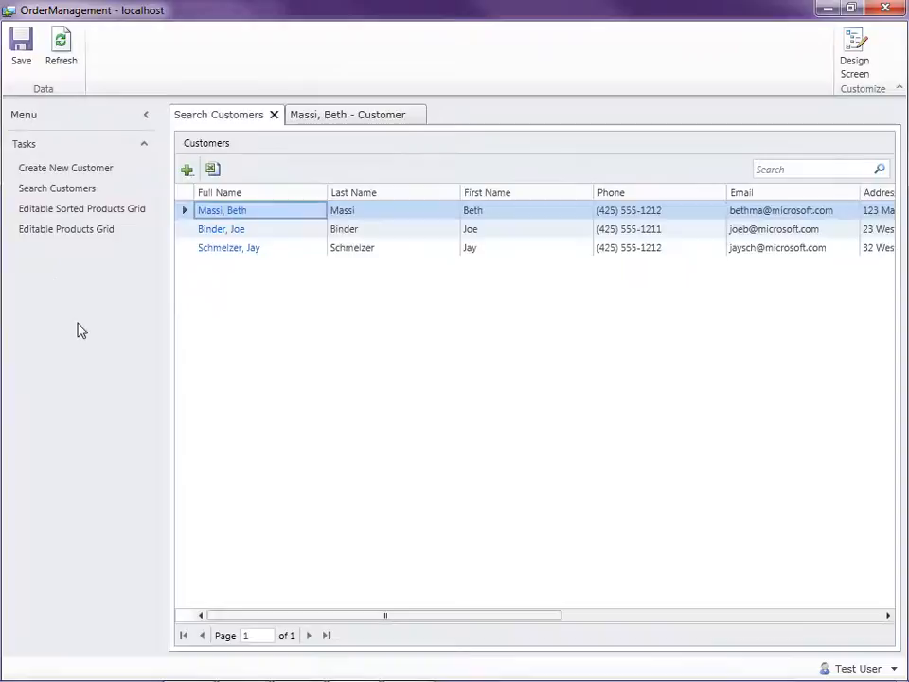
left_click(66, 227)
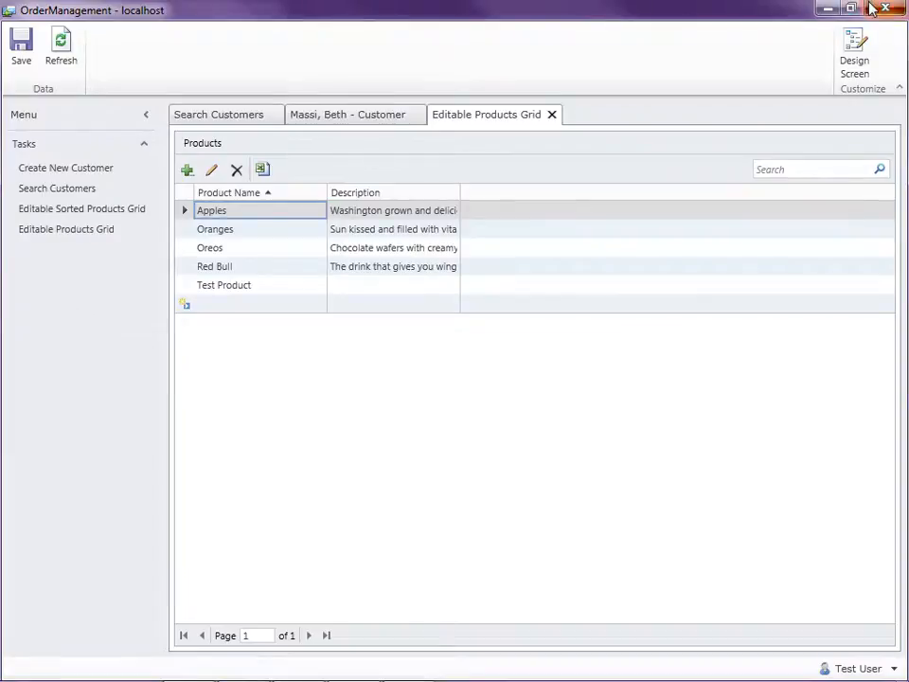
Close the running OrderManagement client and return to the Visual Studio project tree.
left_click(884, 8)
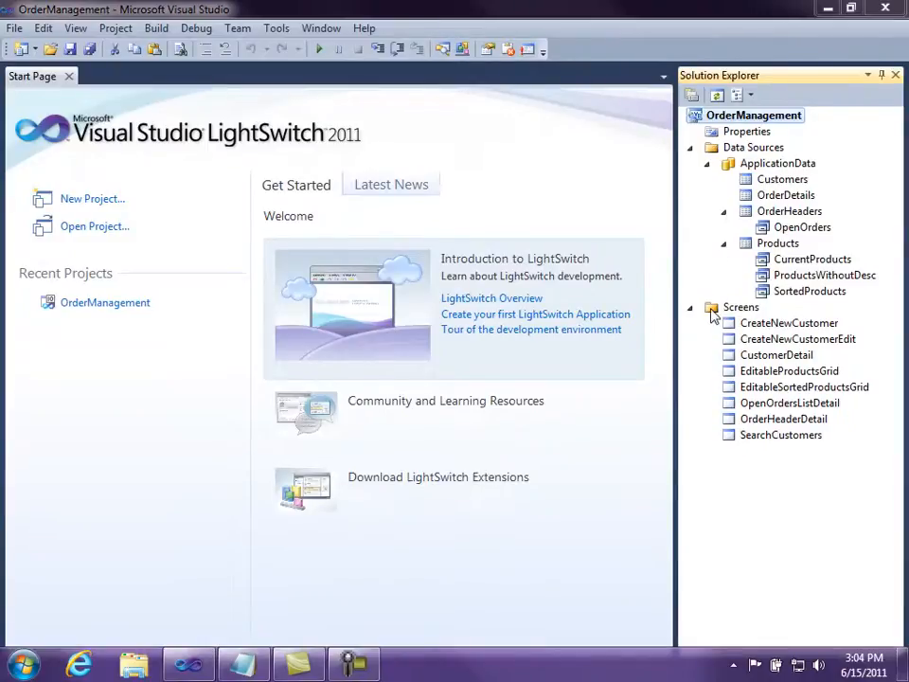
right_click(740, 307)
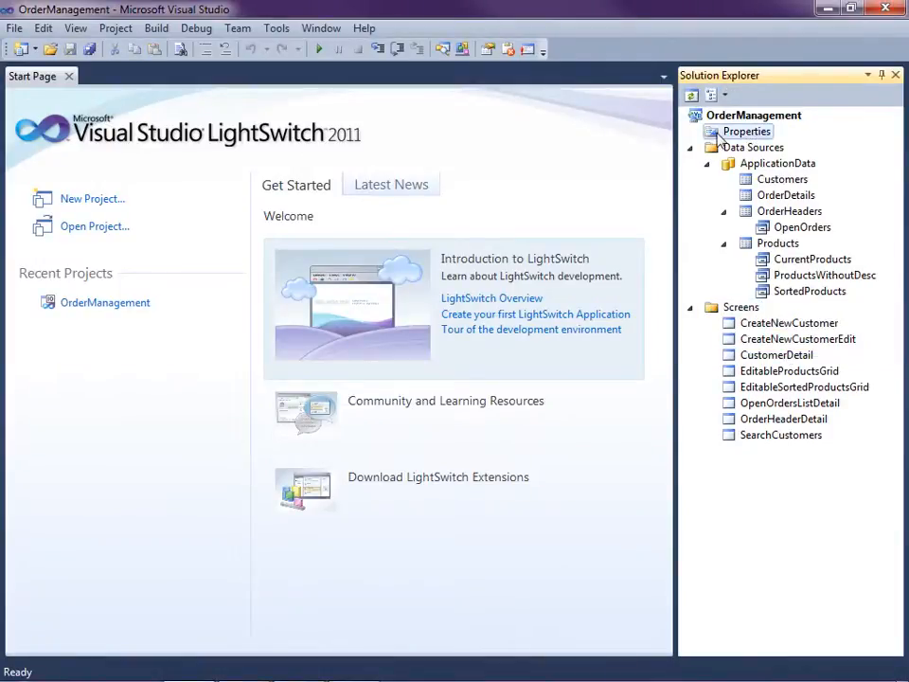
In the project designer's Screen Navigation settings, rename the Tasks group to Customer.
double_click(748, 131)
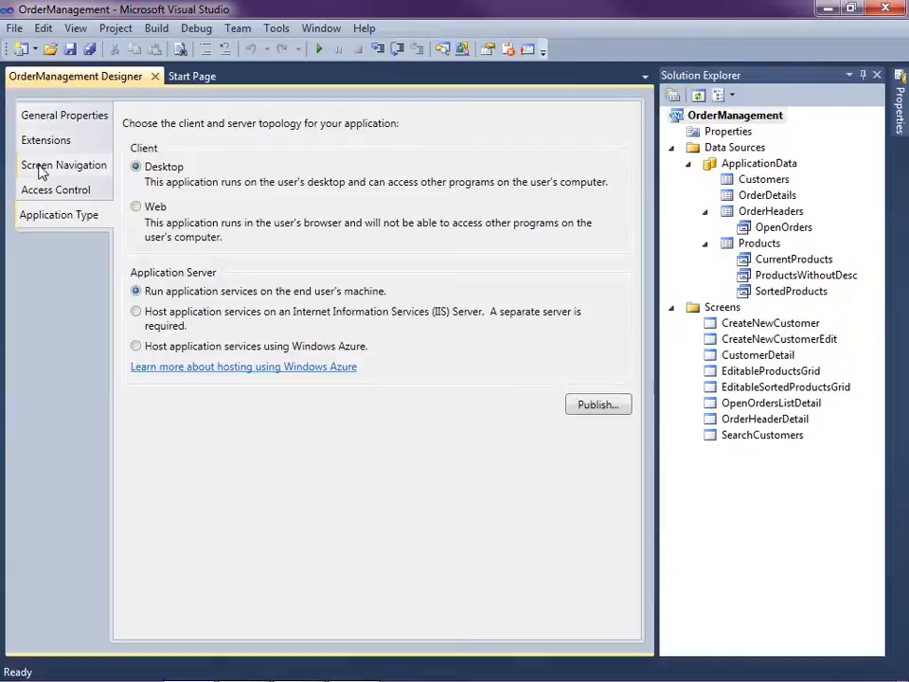
left_click(64, 165)
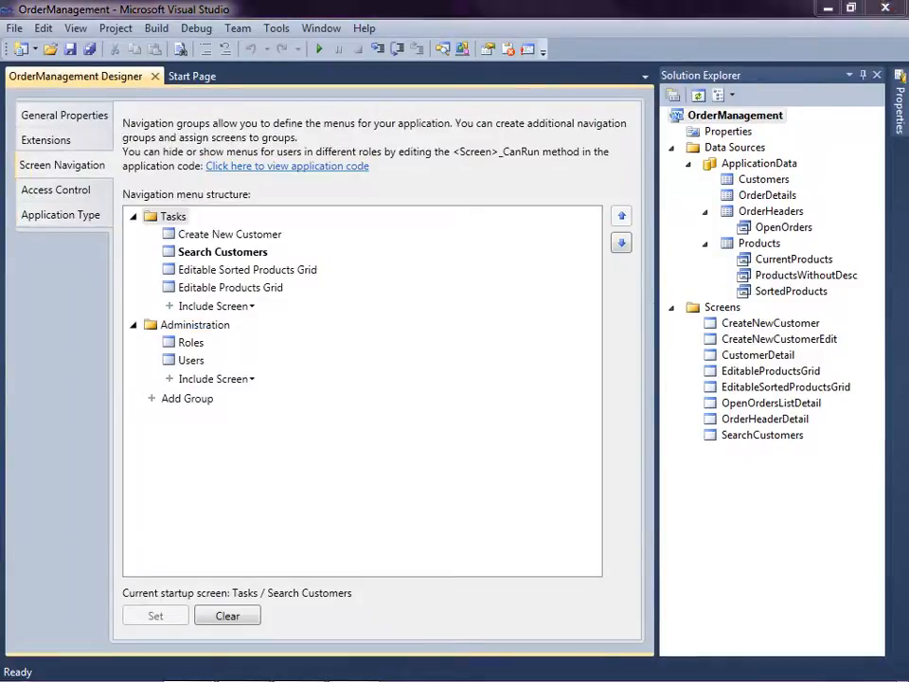
mouse_move(345, 369)
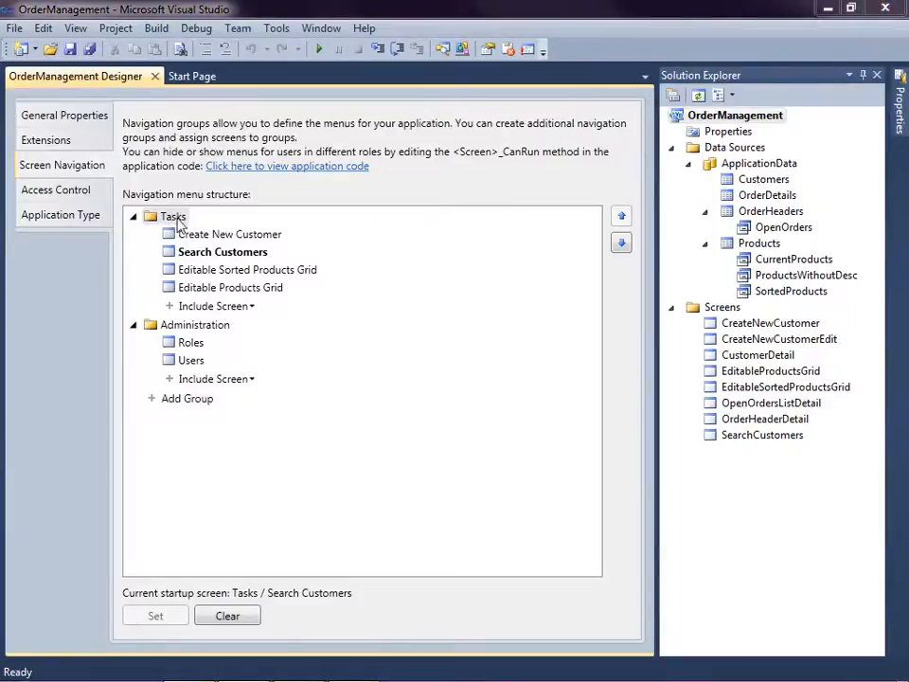
left_click(174, 216)
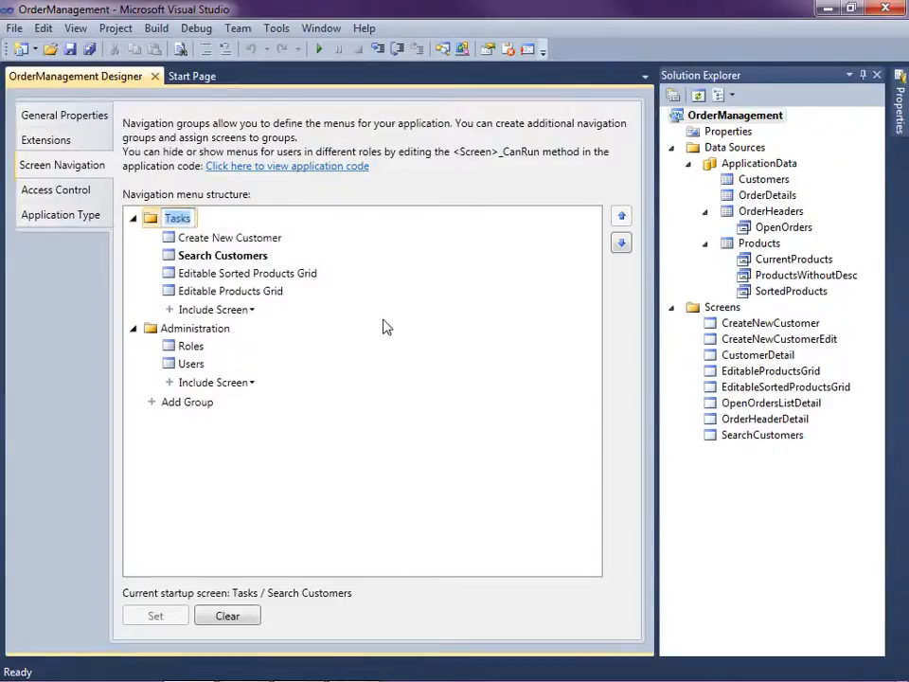
type("Customer")
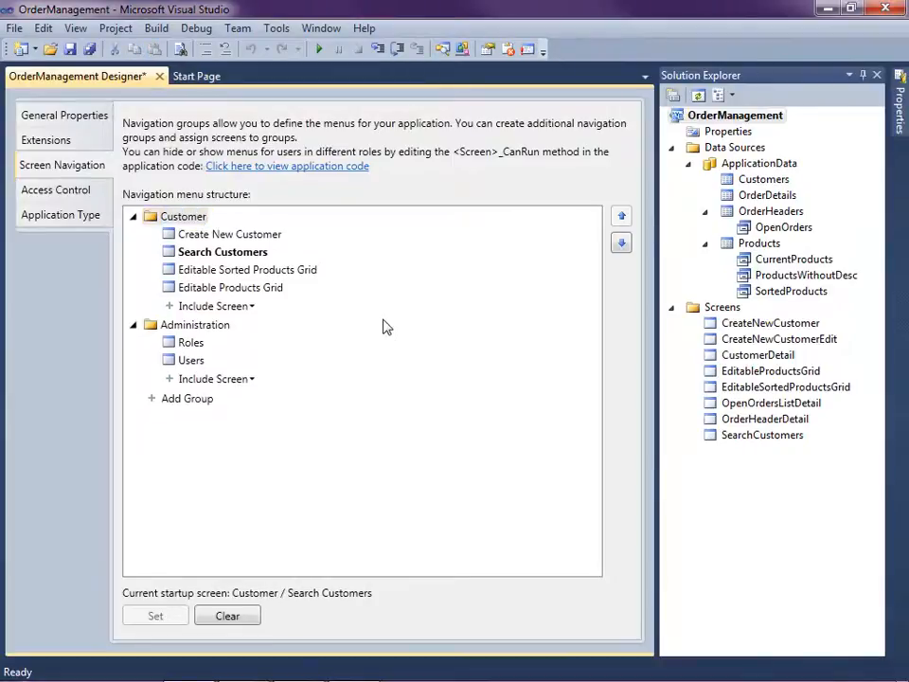
mouse_move(254, 307)
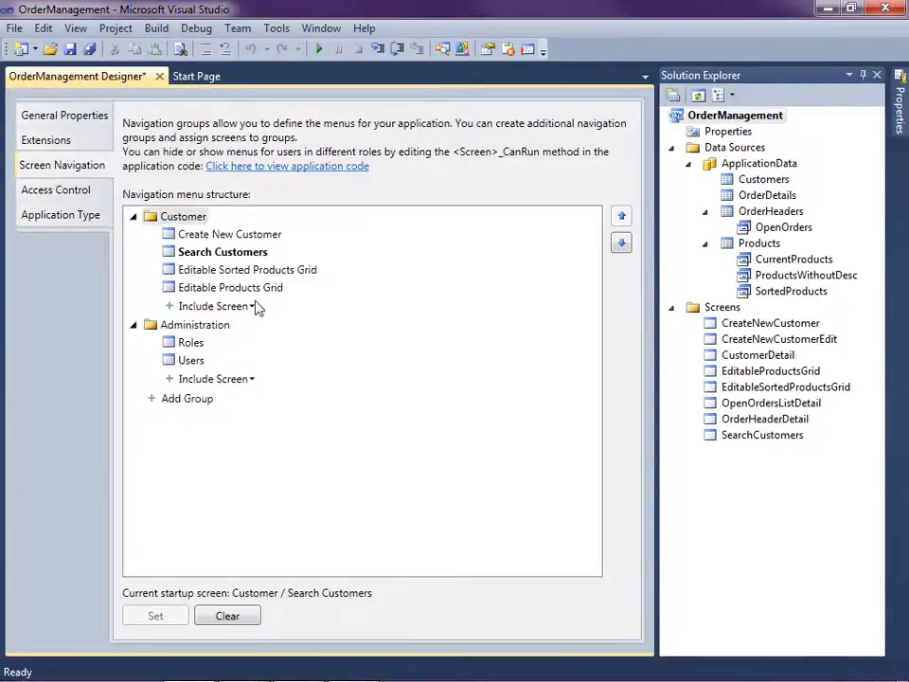
Add a navigation group named Products and remove Editable Sorted Products Grid from Customer.
left_click(185, 398)
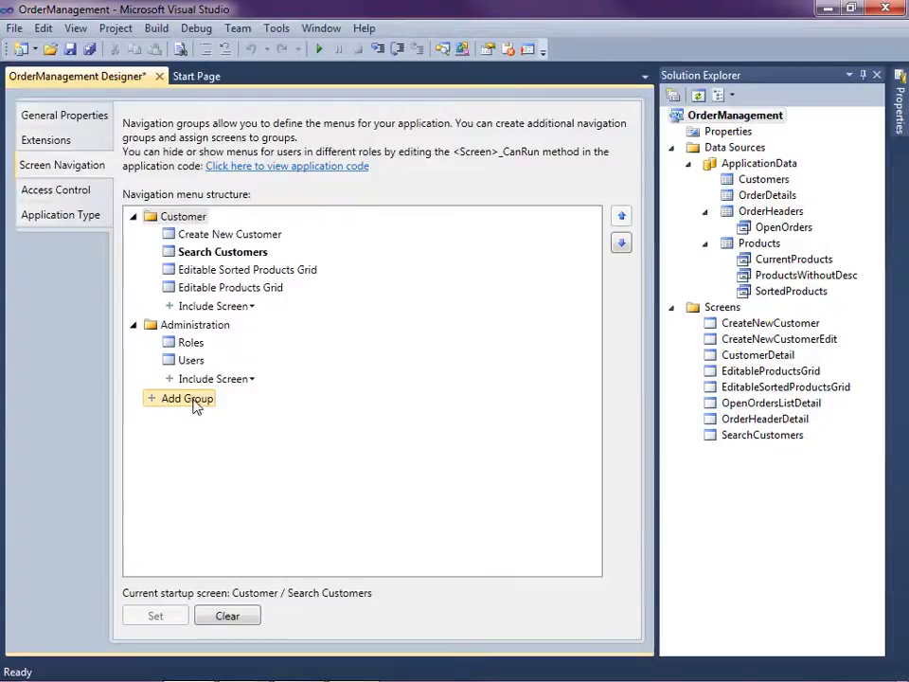
left_click(186, 398)
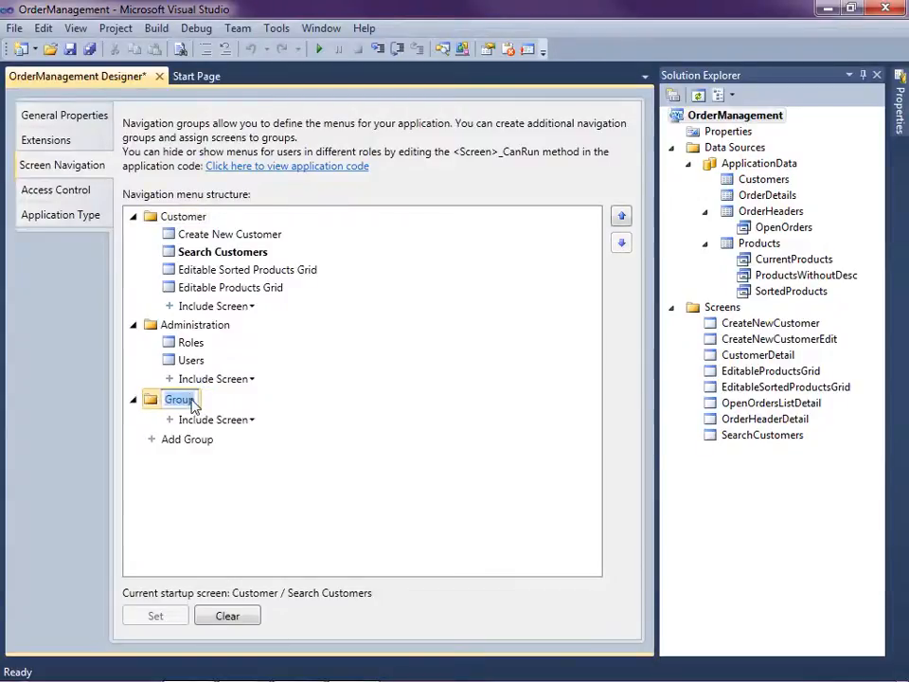
type("Products")
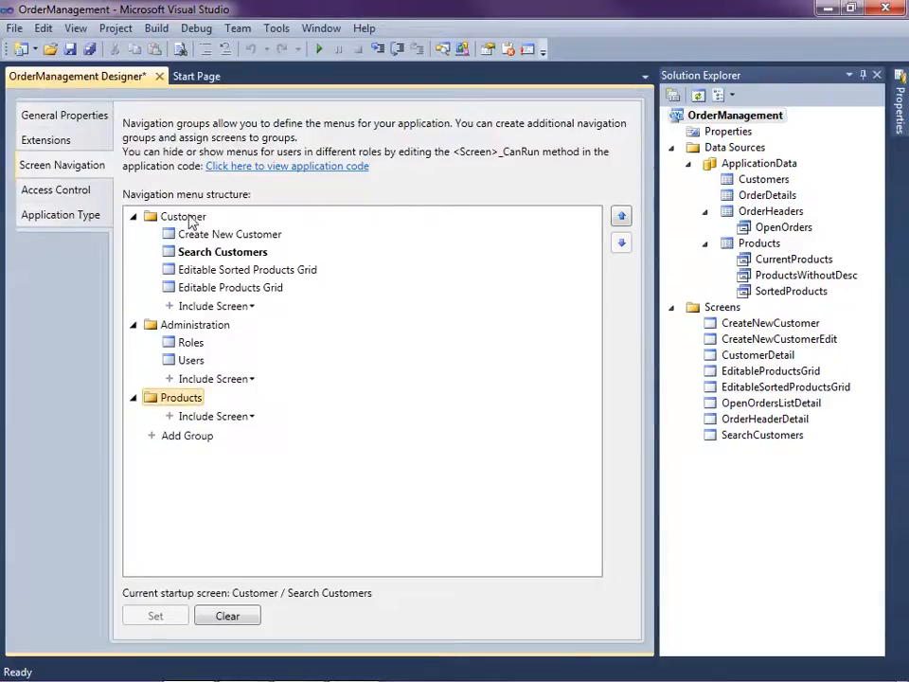
mouse_move(276, 339)
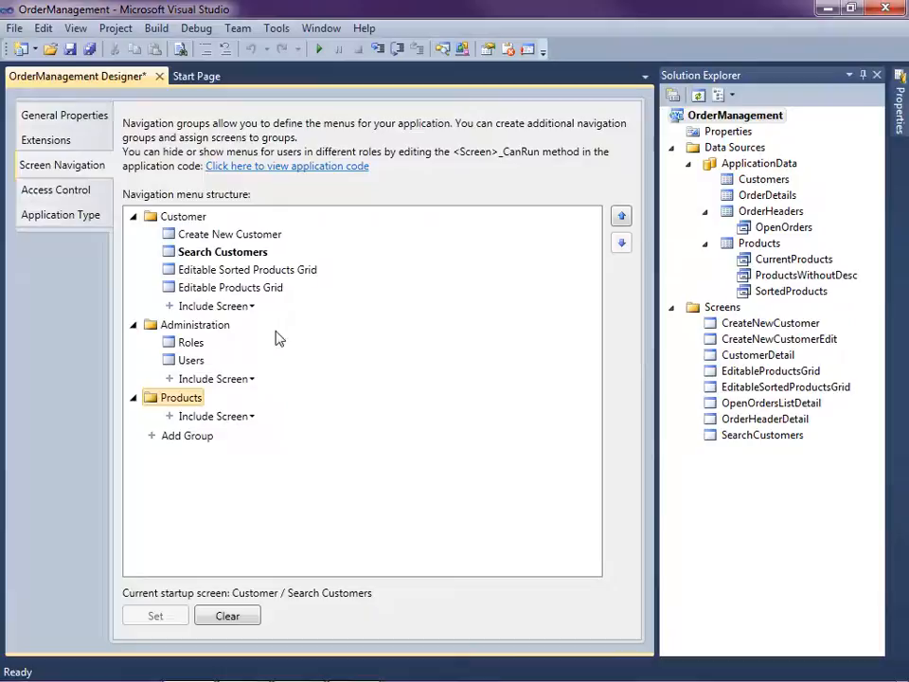
left_click(244, 269)
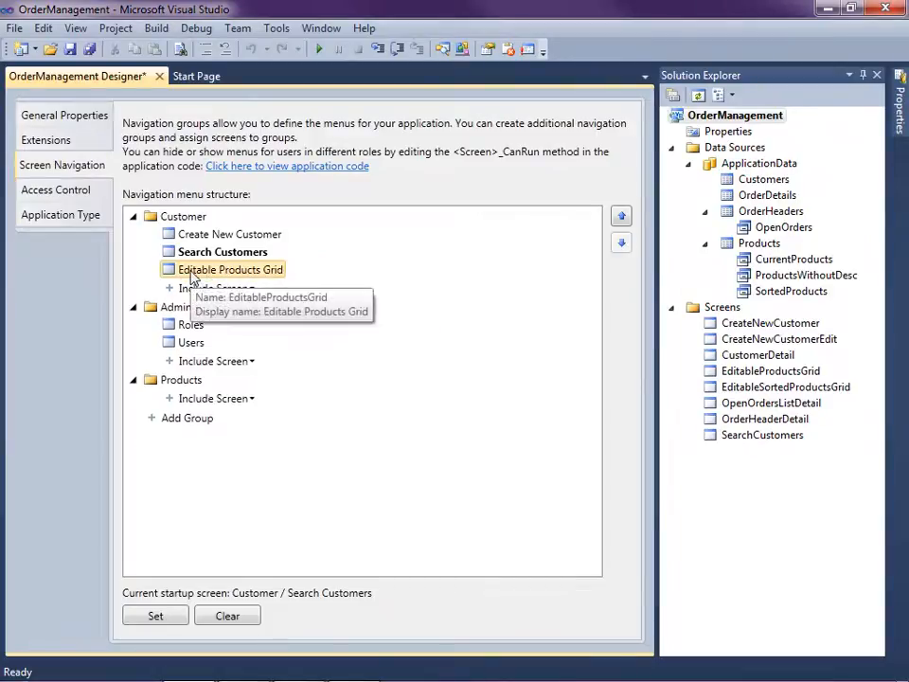
Delete Editable Products Grid from Customer and include both products grid screens under Products.
right_click(229, 269)
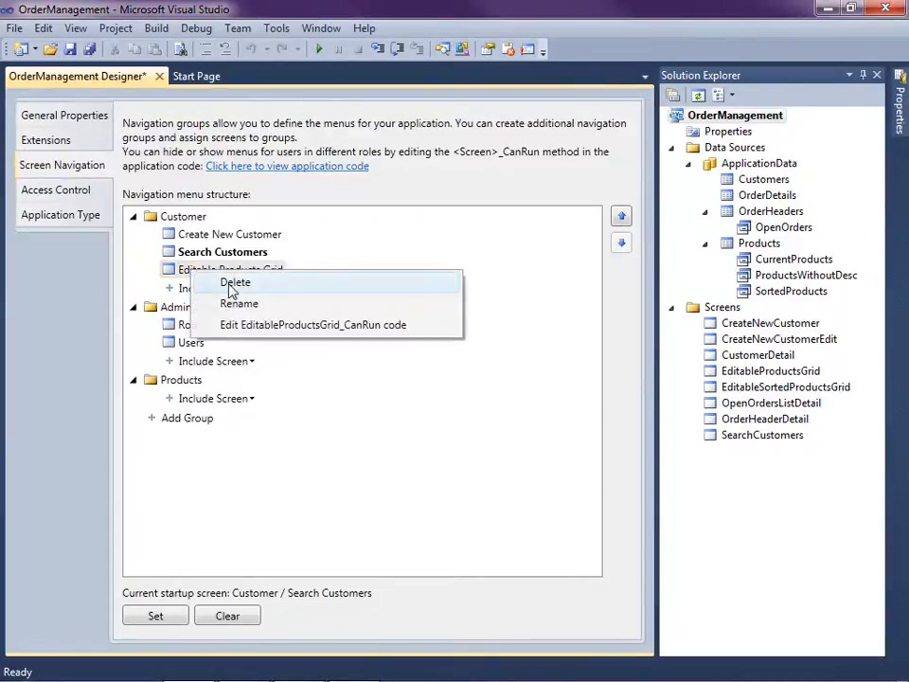
left_click(235, 282)
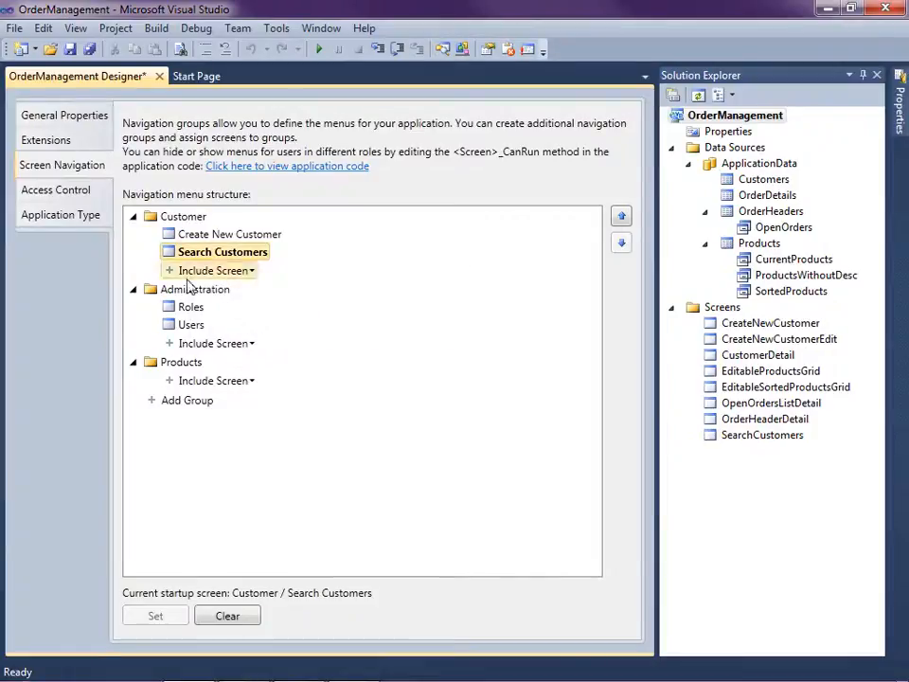
left_click(216, 378)
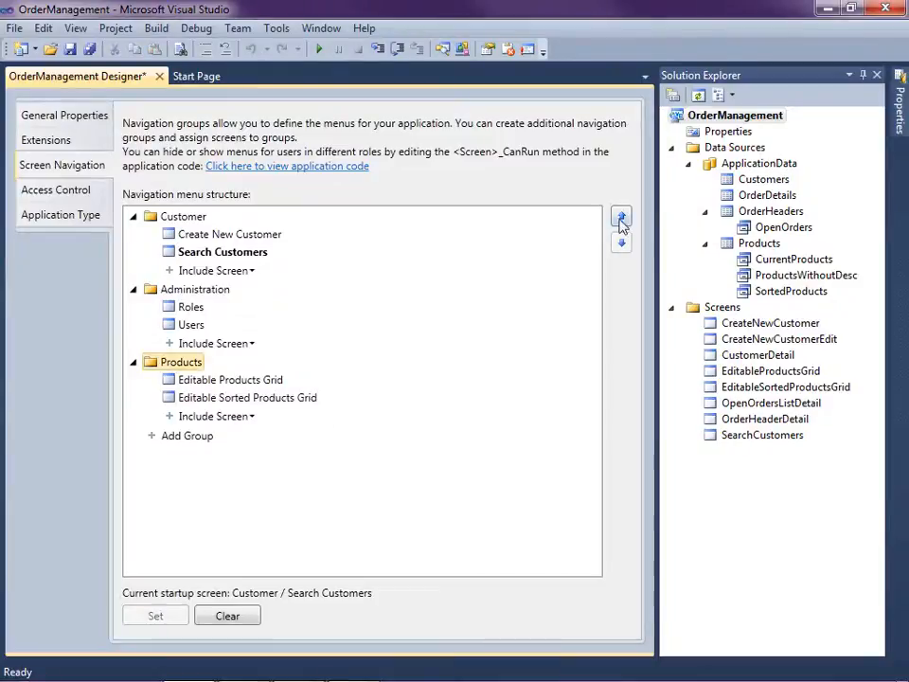
Move Products above Administration, keep Search Customers as startup screen and run the app.
left_click(621, 218)
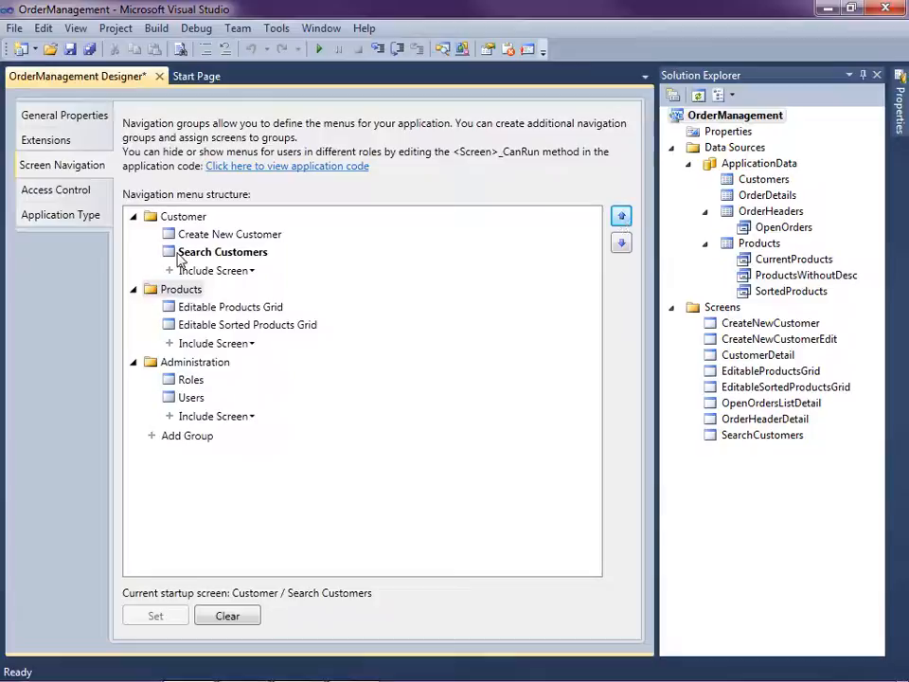
left_click(222, 250)
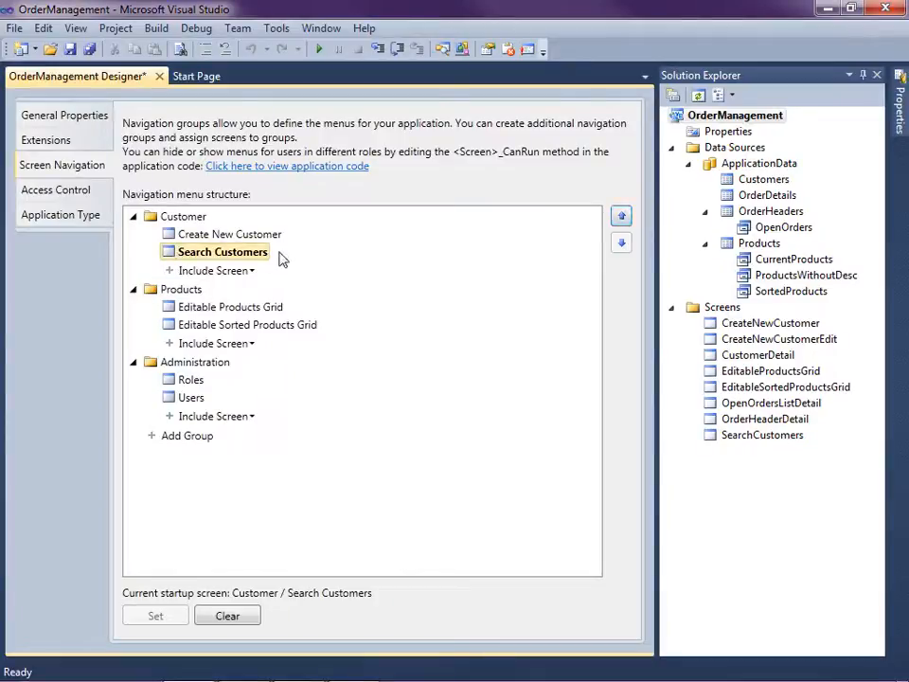
mouse_move(208, 375)
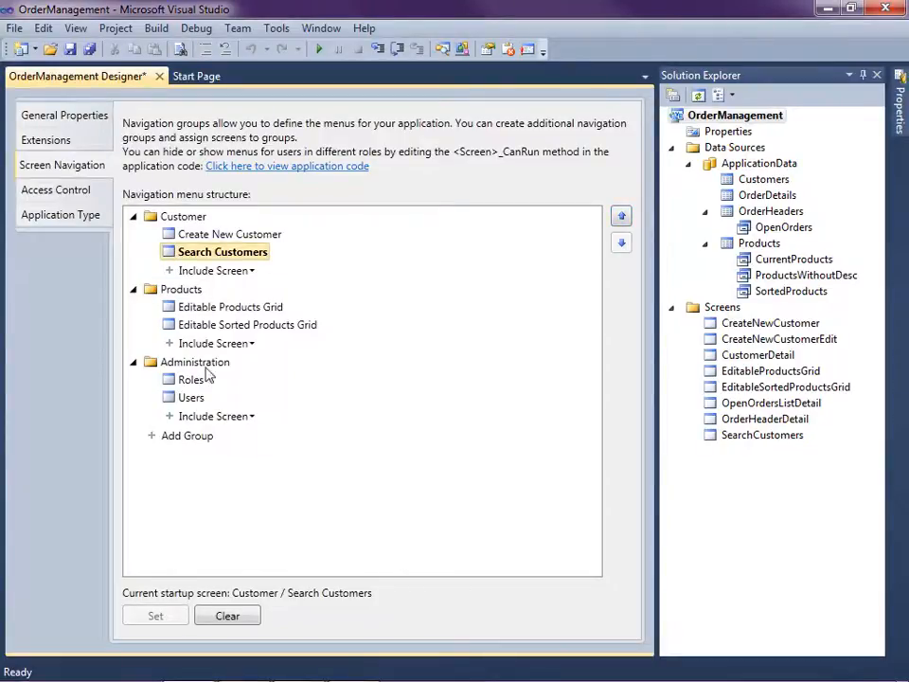
left_click(231, 235)
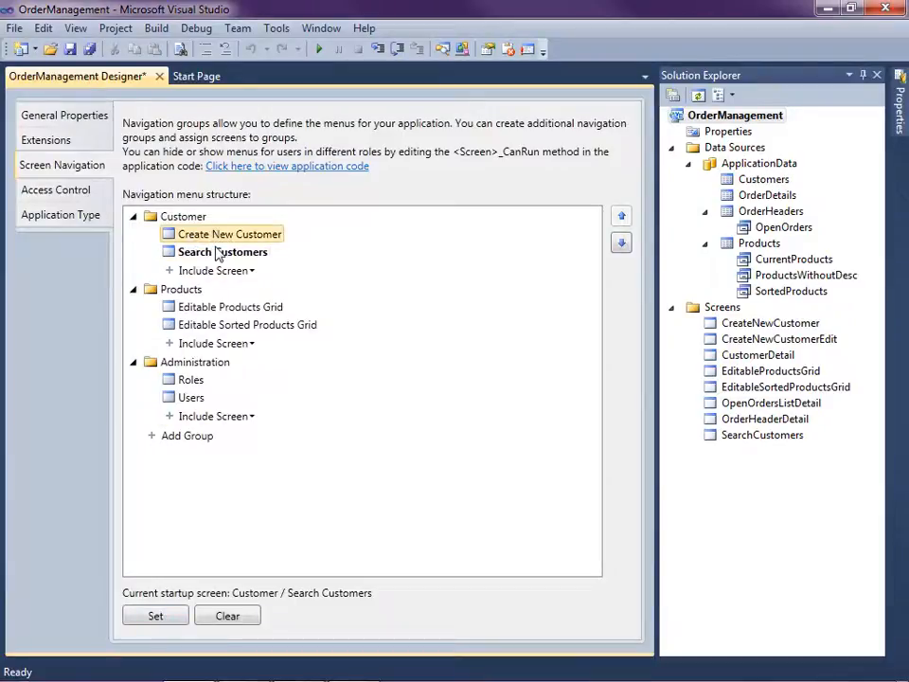
left_click(224, 250)
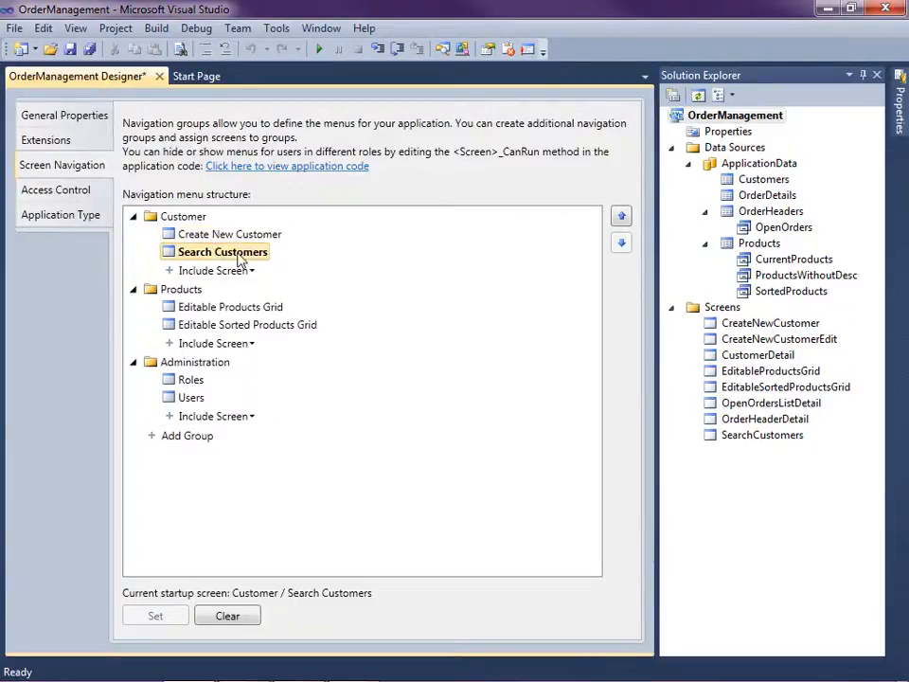
left_click(195, 362)
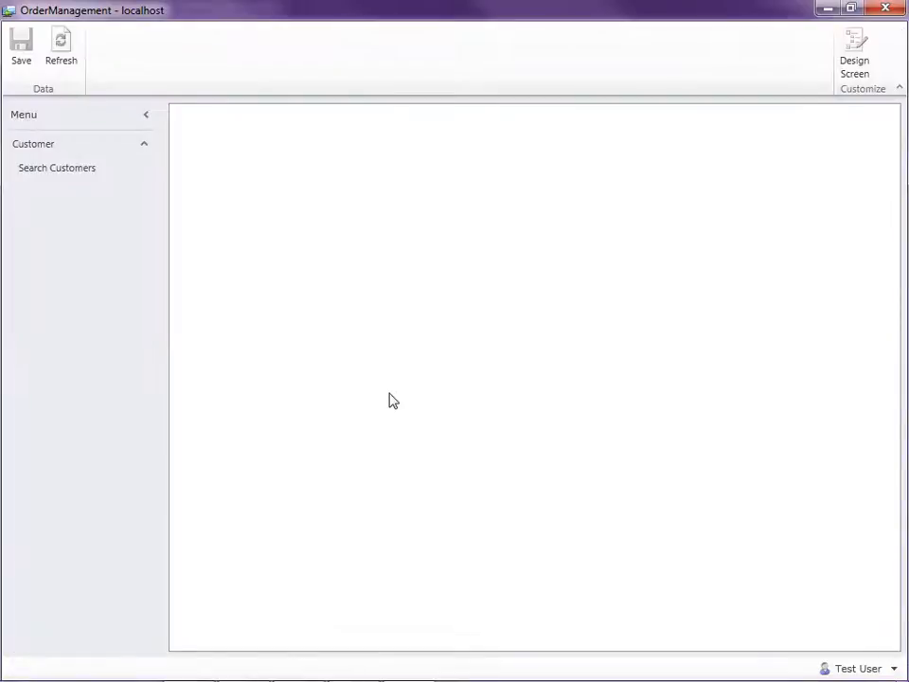
Expand the Products group, then collapse and restore the navigation menu pane.
left_click(57, 166)
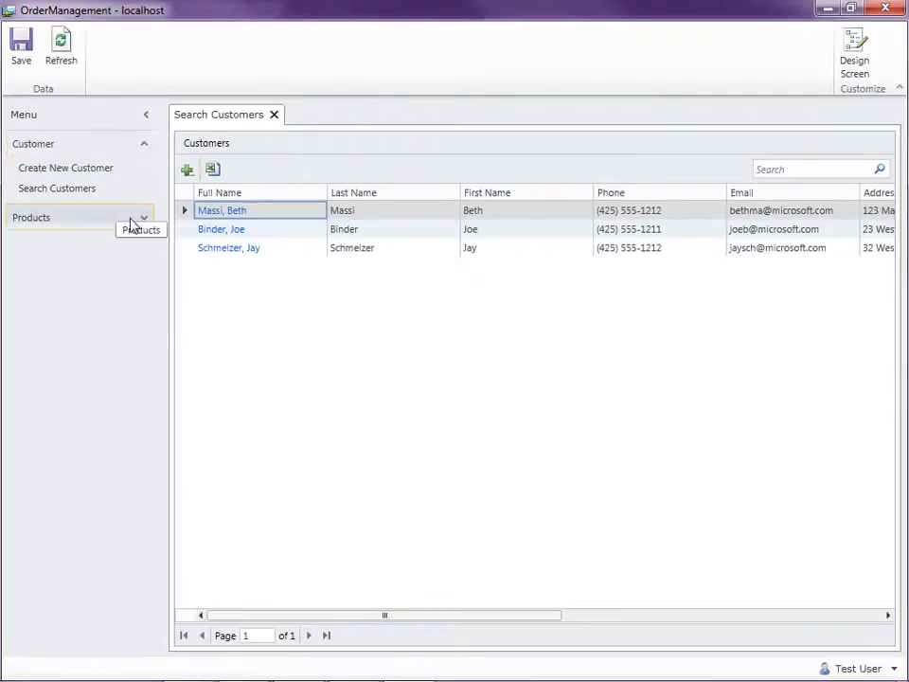
left_click(30, 216)
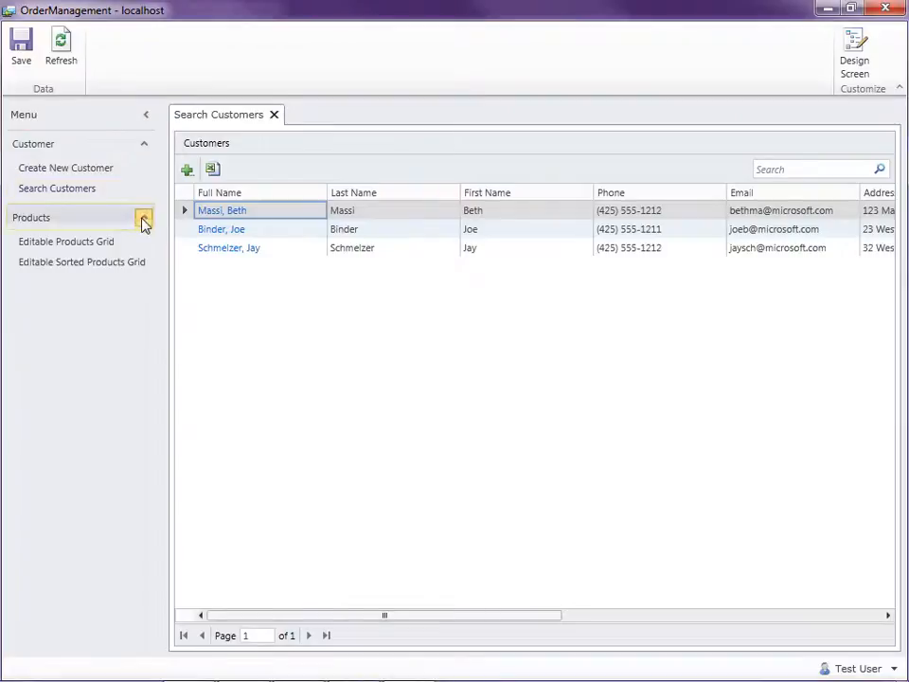
left_click(146, 116)
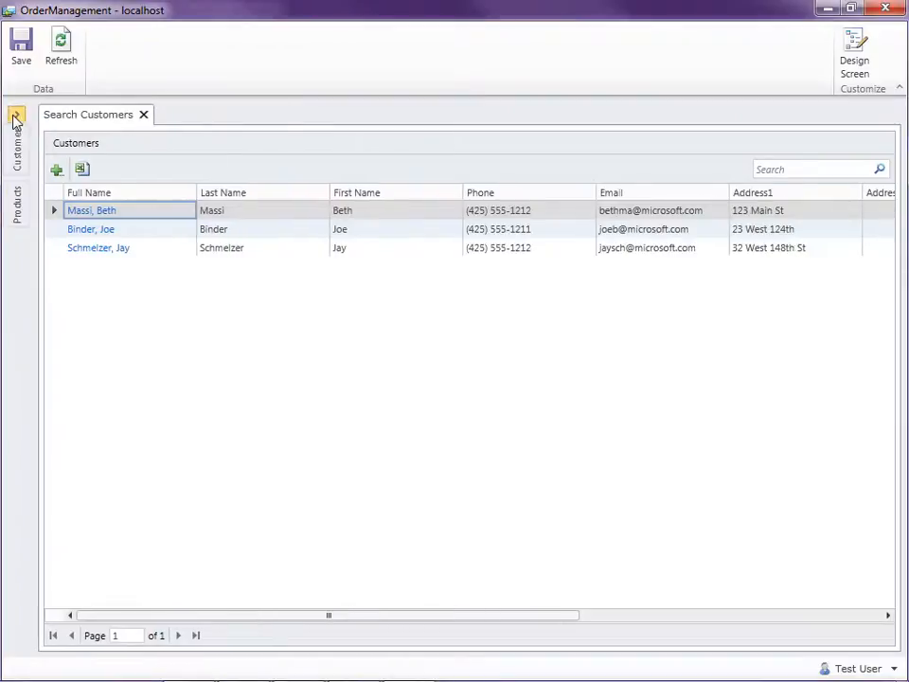
left_click(15, 123)
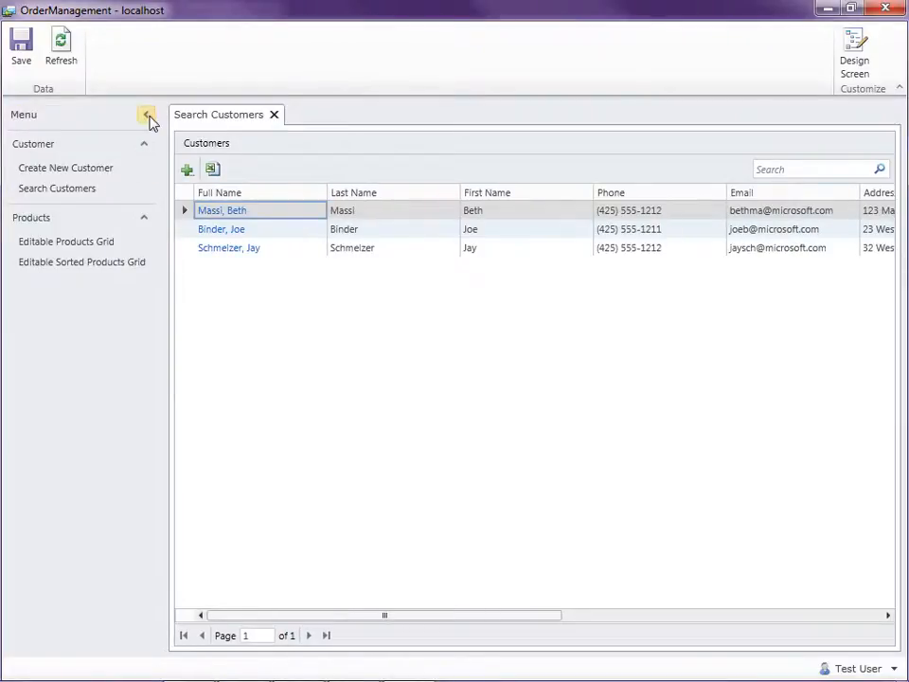